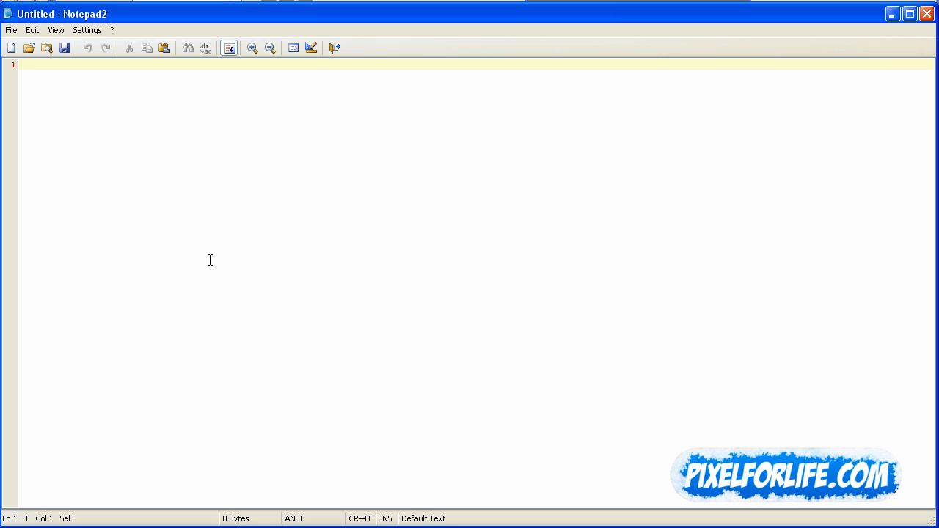
Step: Type the html, head and body tags on separate lines, leaving blank lines in the body
type("<html>")
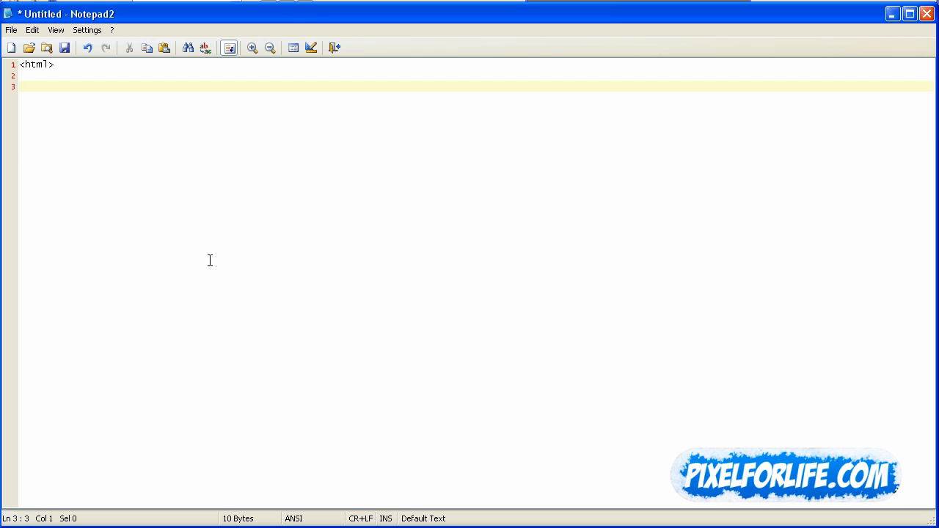
type("</html>")
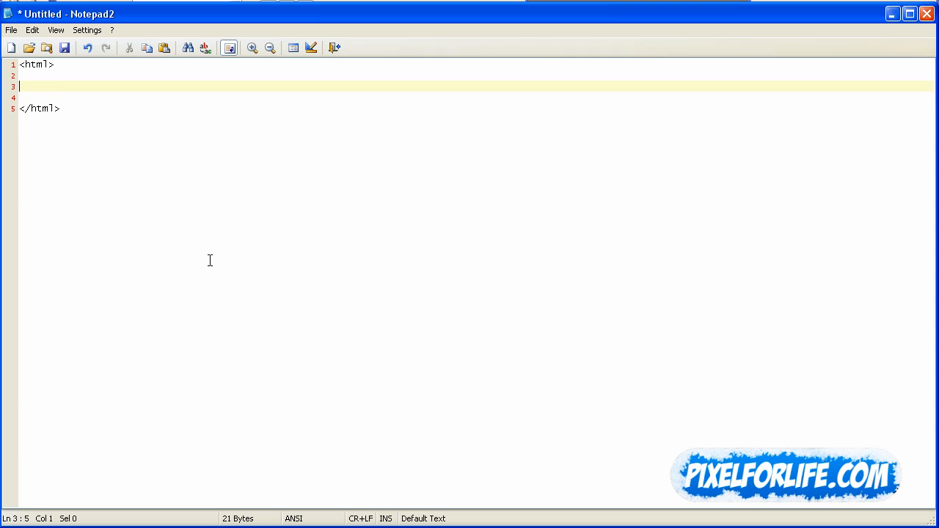
type("<head>")
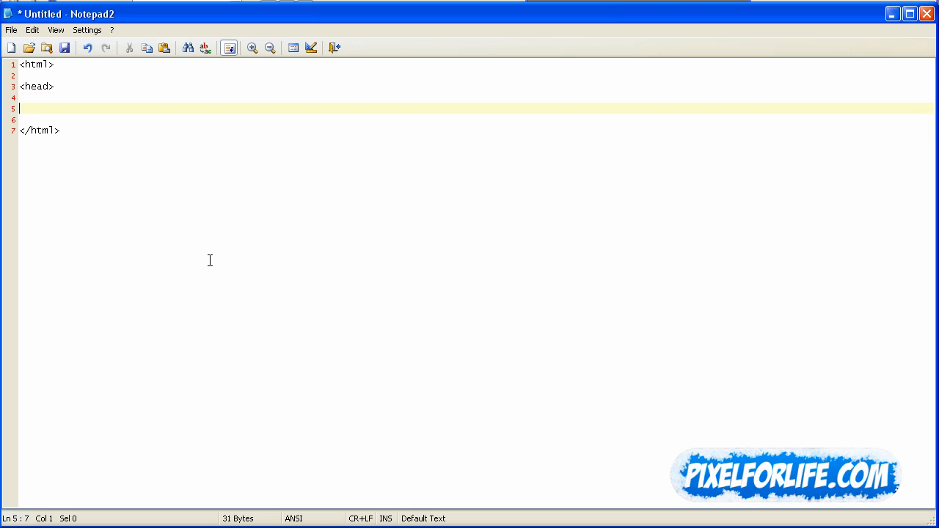
type("</head>")
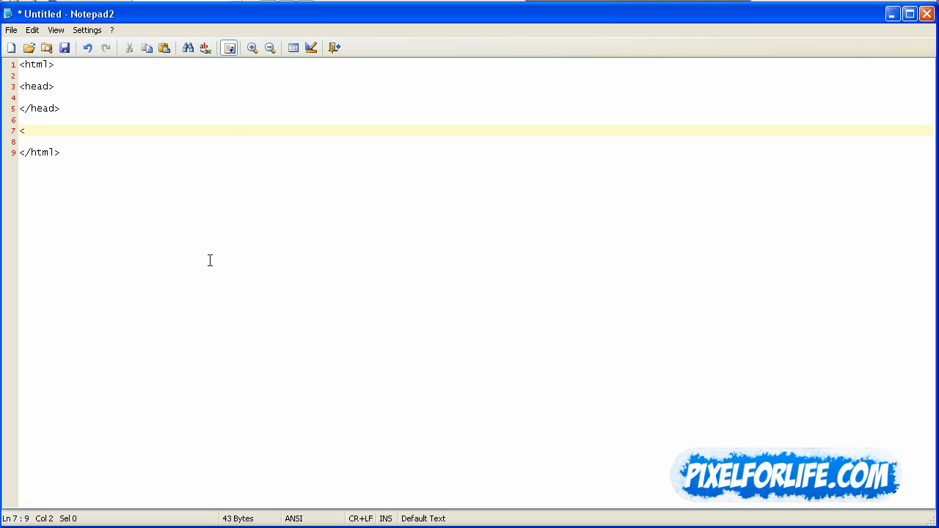
type("b")
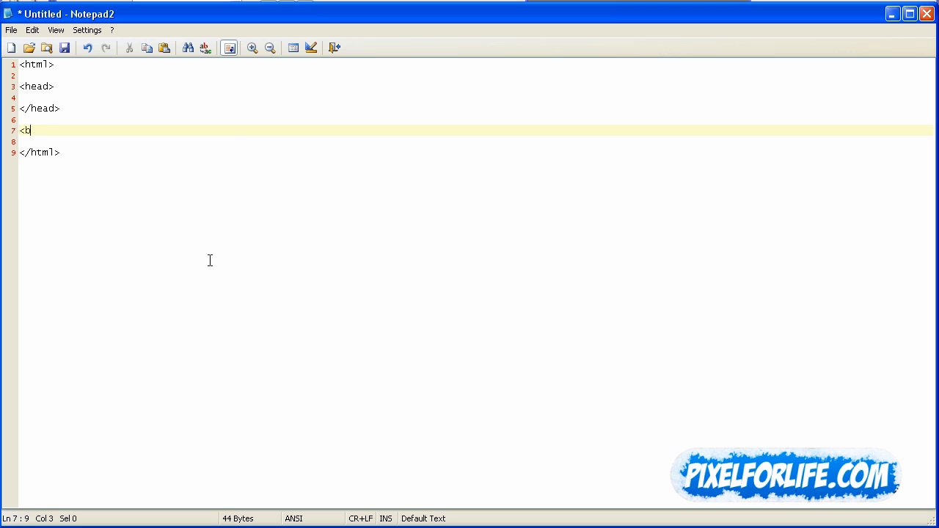
type("ody>")
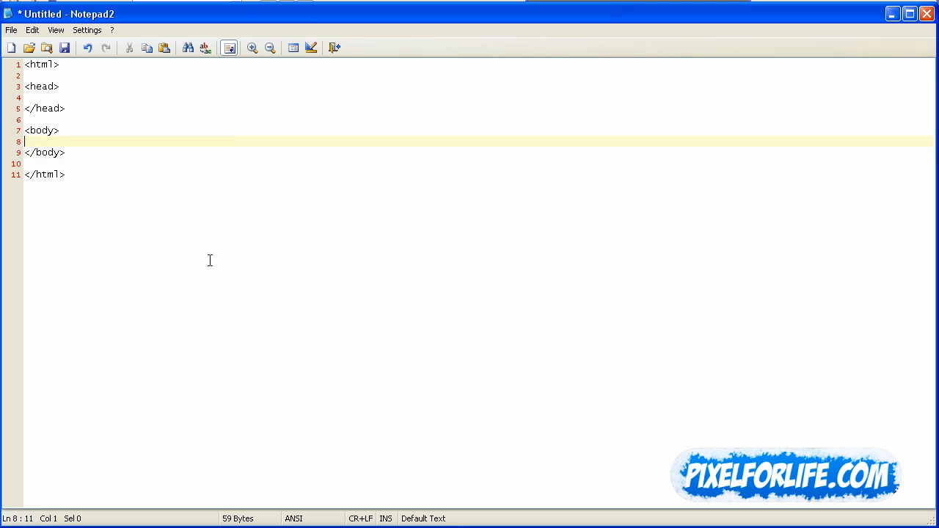
key("Return")
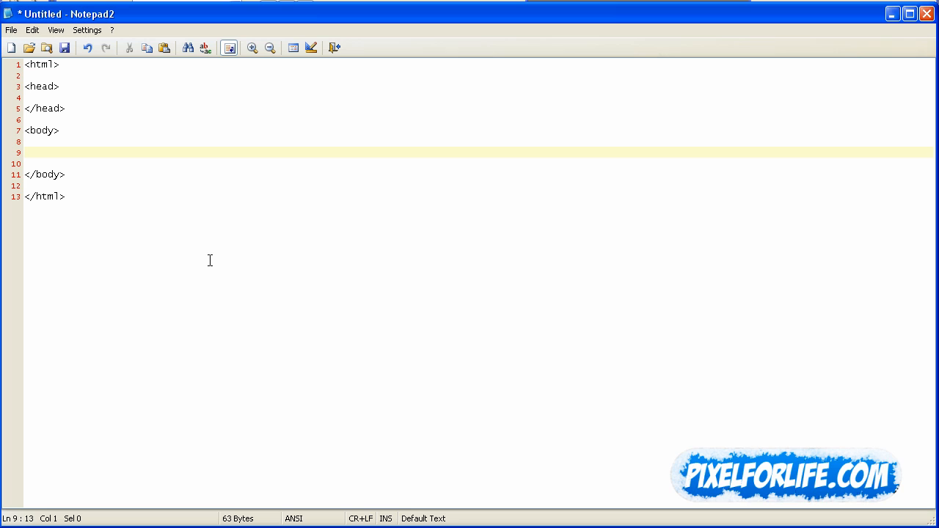
Step: Inside the body, add <div class="rounded"> wrapping a paragraph 'This is a rounded box'
left_click(24, 152)
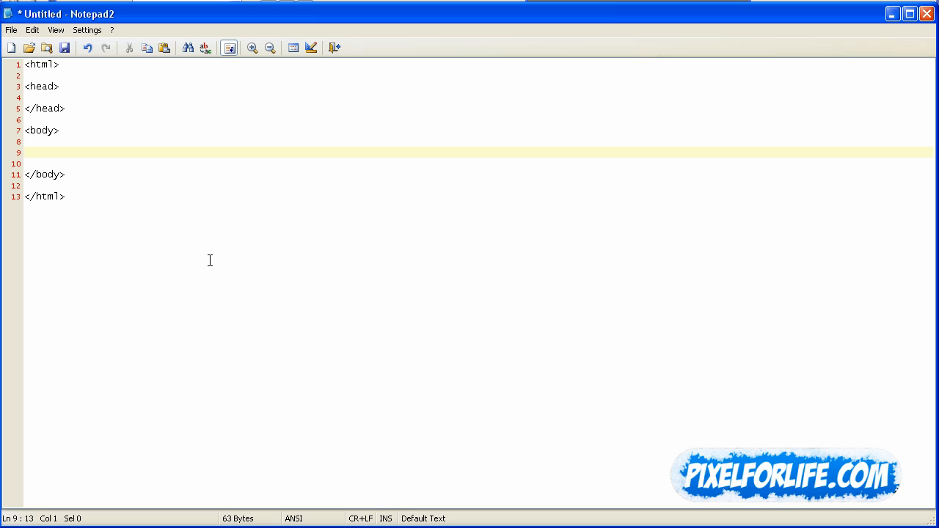
type("<")
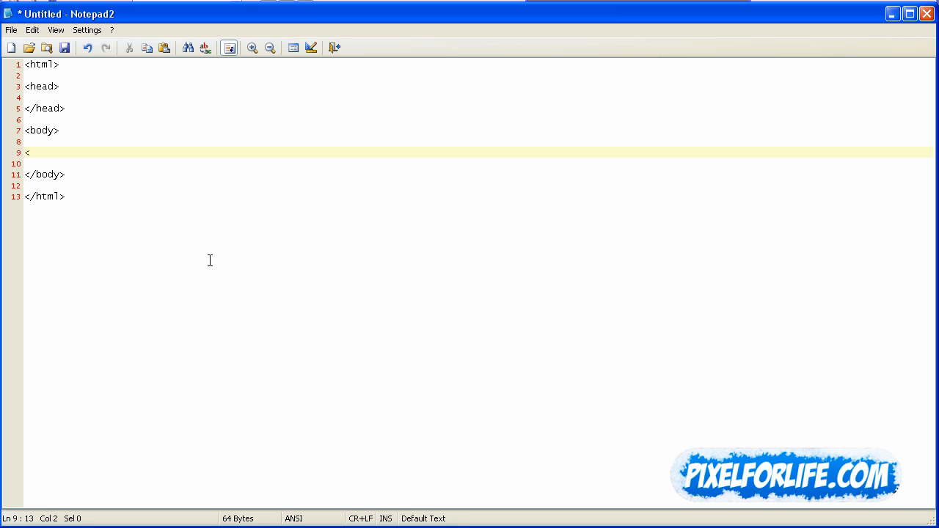
type("div class")
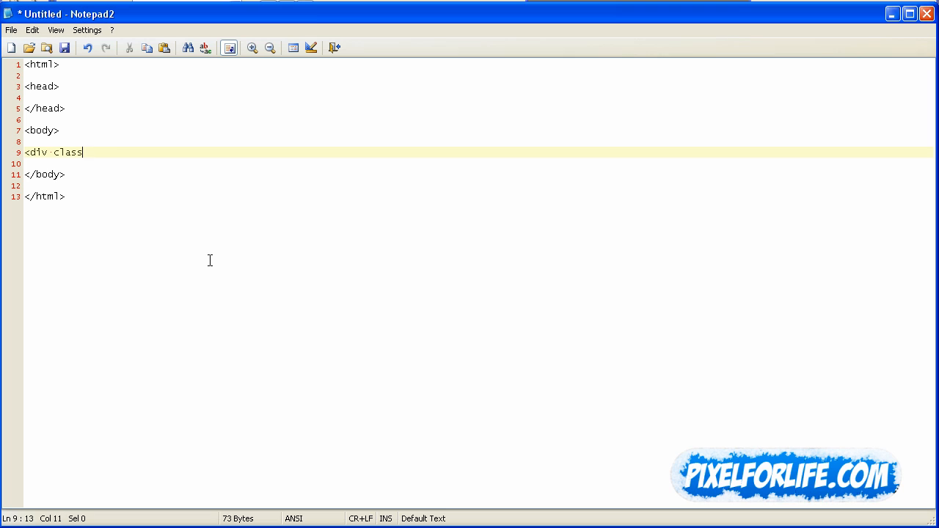
type("=\"rounded")
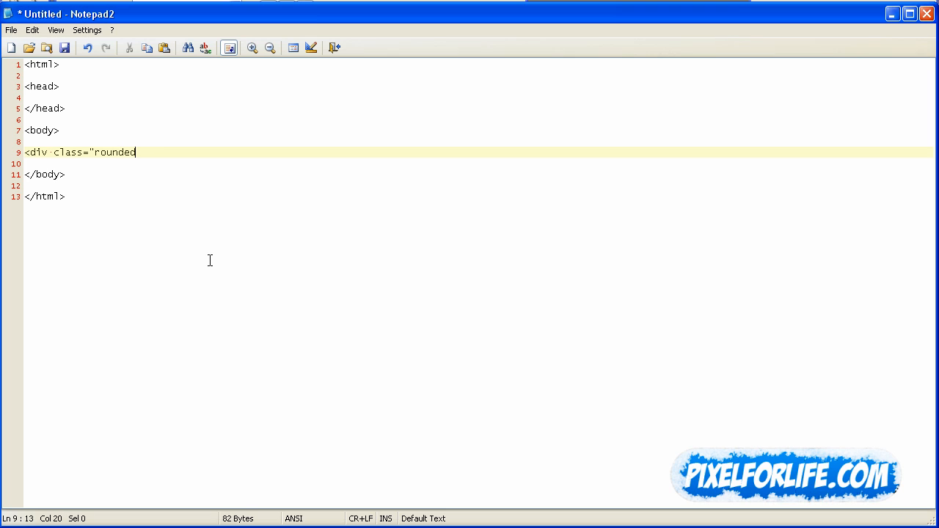
type("\">")
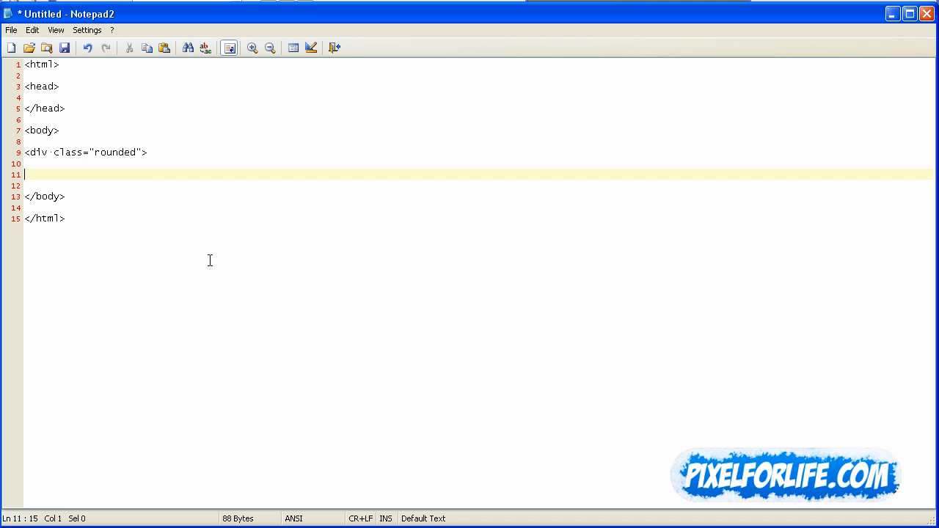
type("</div>")
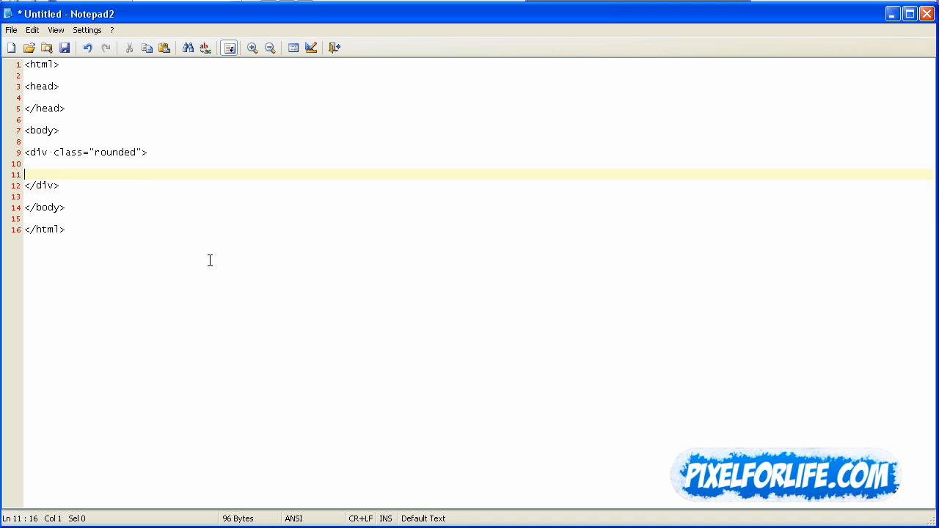
type("<p")
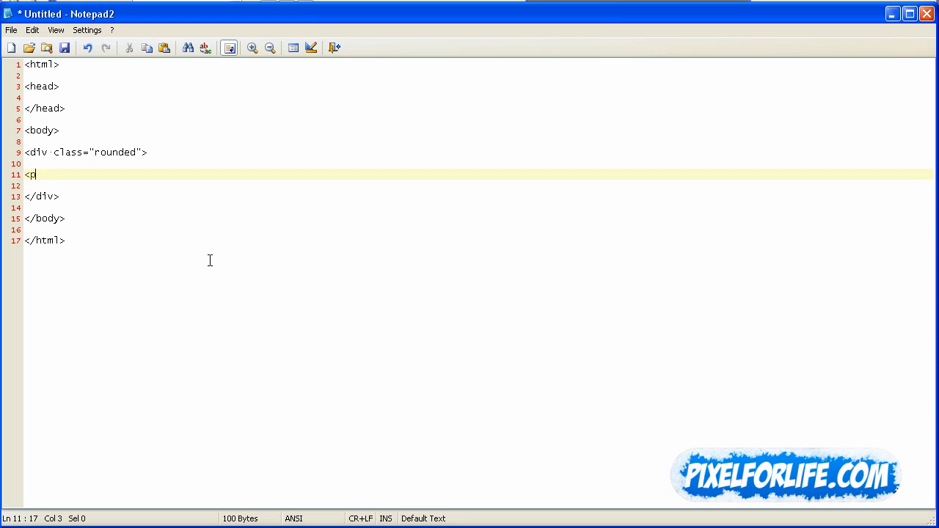
type(">")
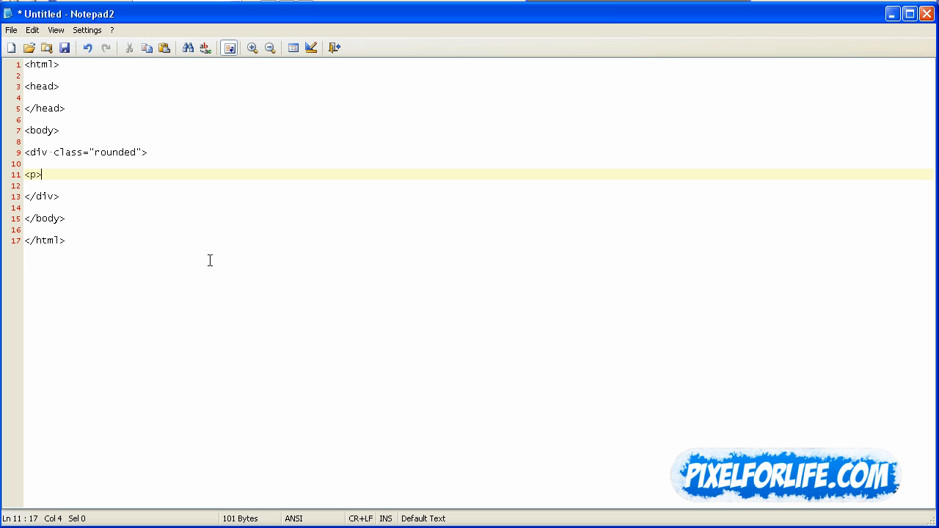
type("This is")
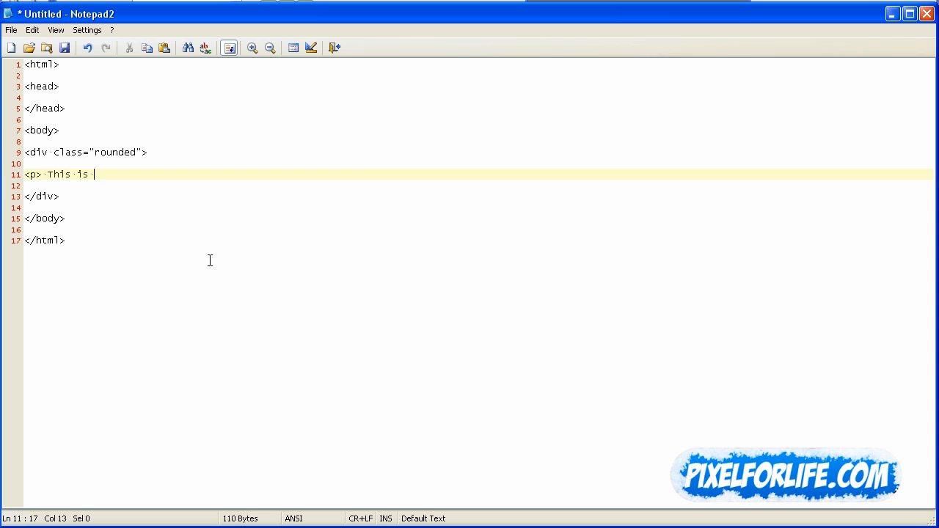
type("a rounded b")
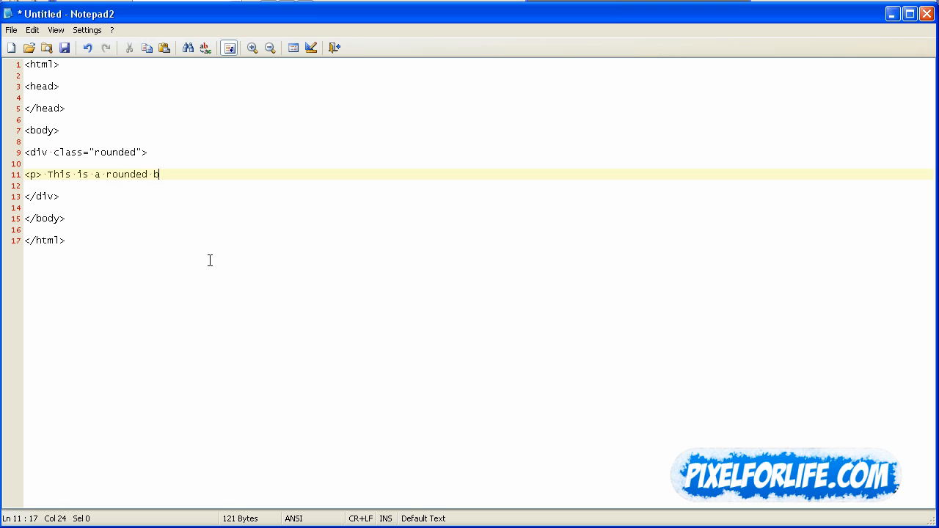
type("ox</p")
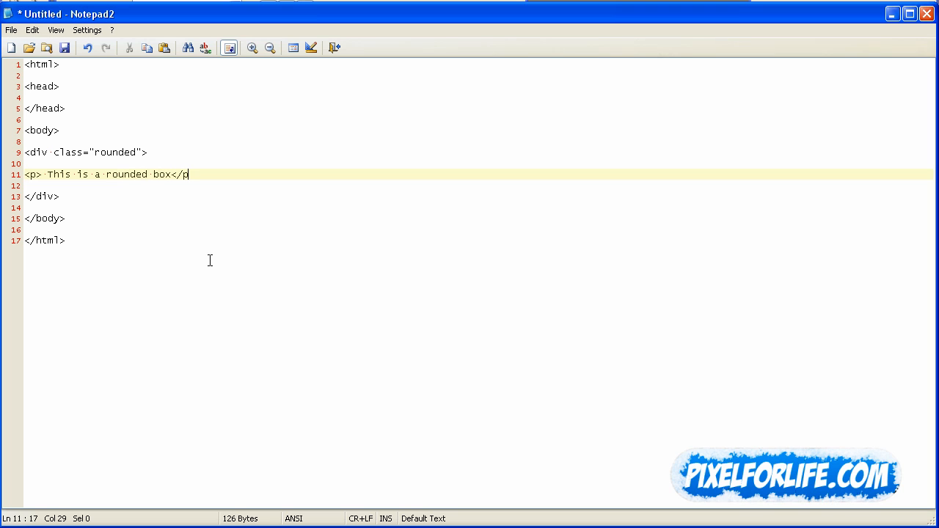
Step: Close the paragraph tag and give the head a title 'My Rounded Corners'
type(">")
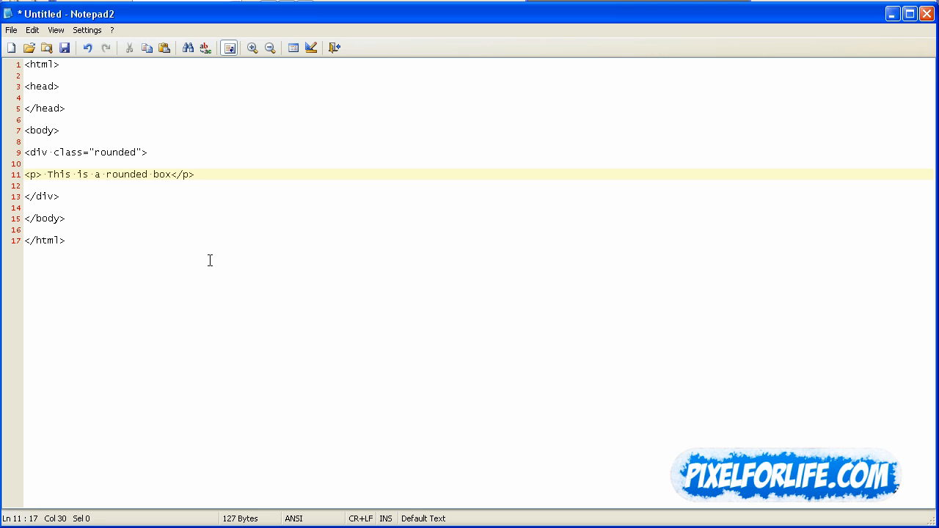
left_click(25, 97)
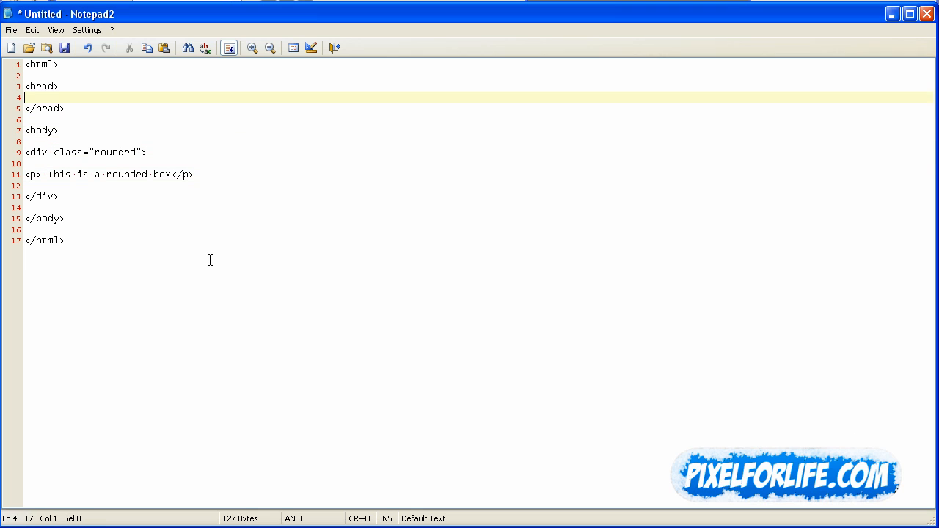
type("<title>My")
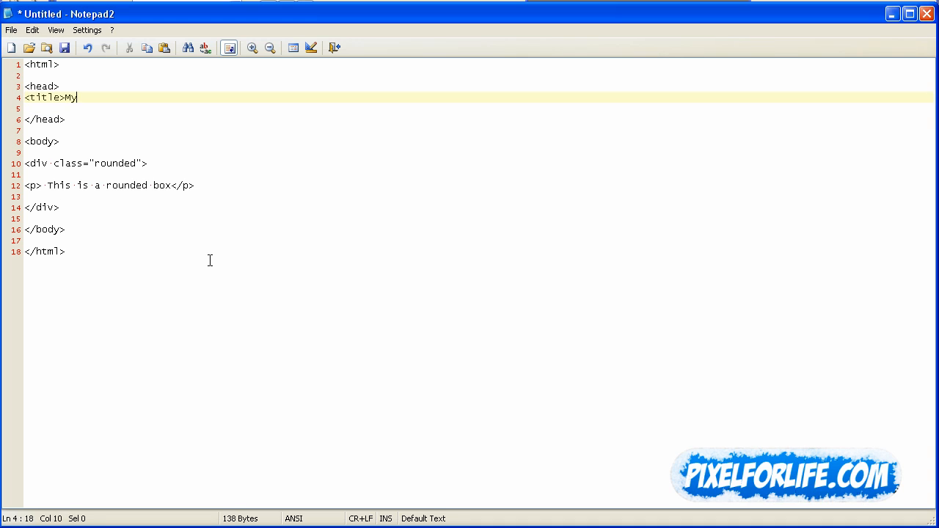
type("Rounded Co")
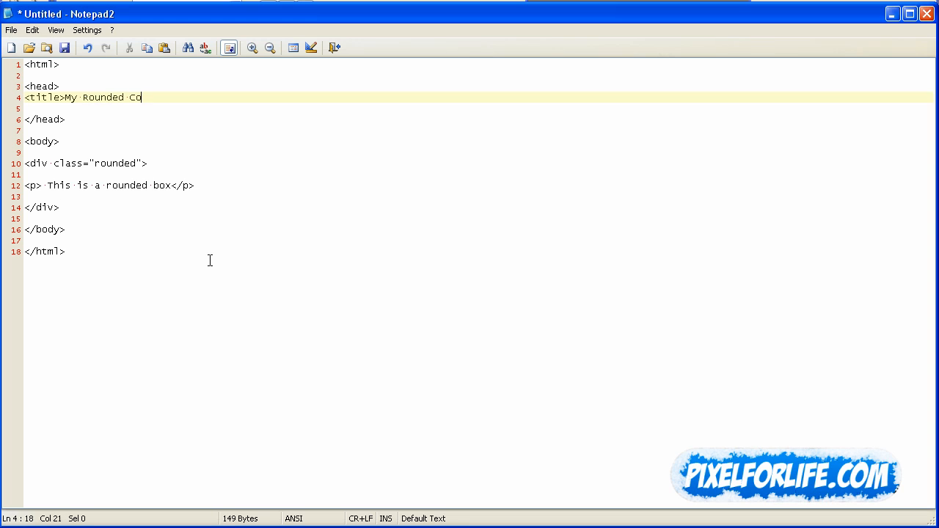
type("rners</")
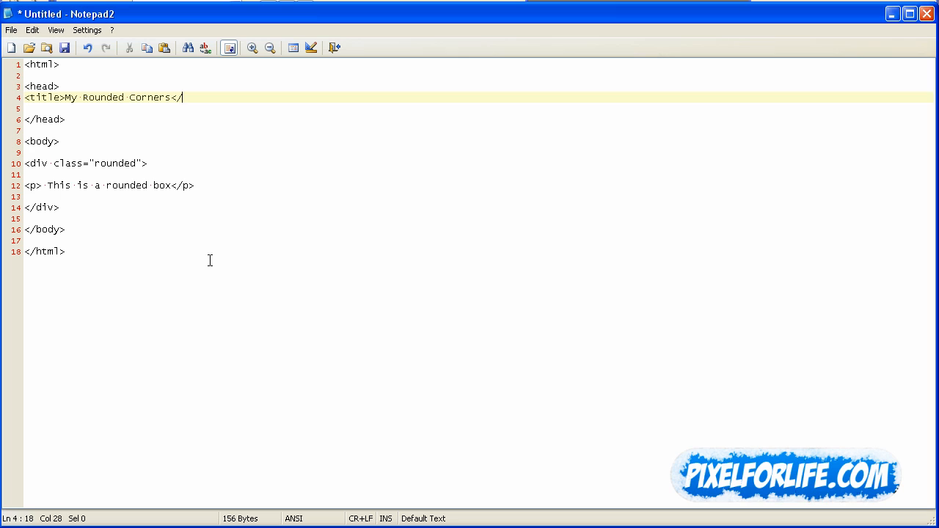
type("title>")
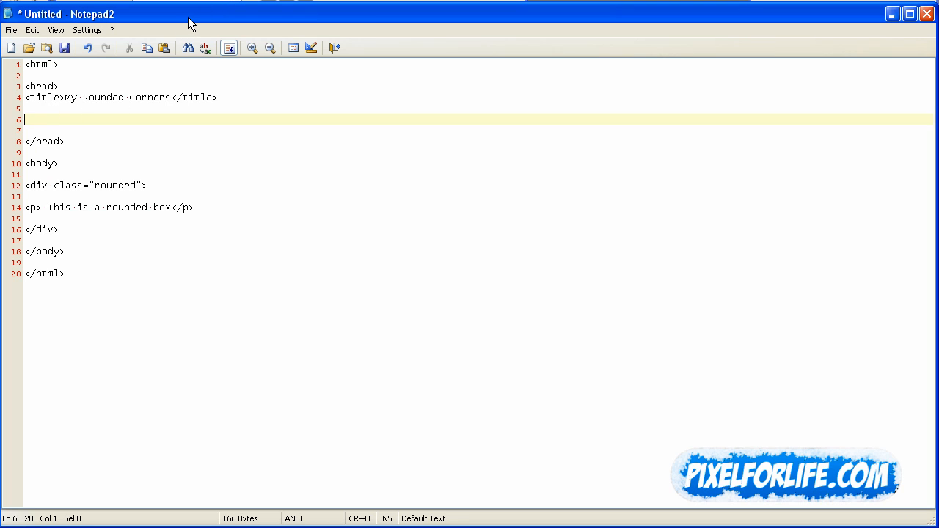
Step: Add an empty <style type="text/css"> block below the title
type("<style")
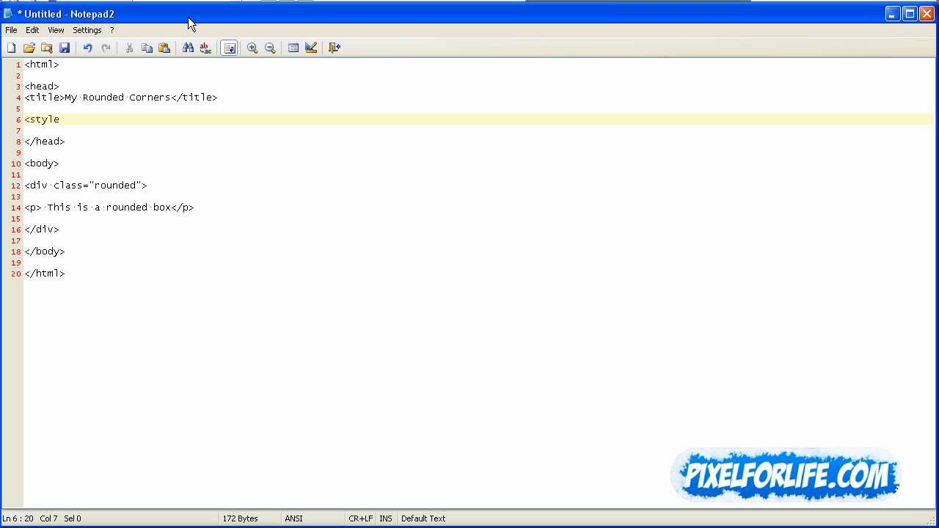
type("type=\"")
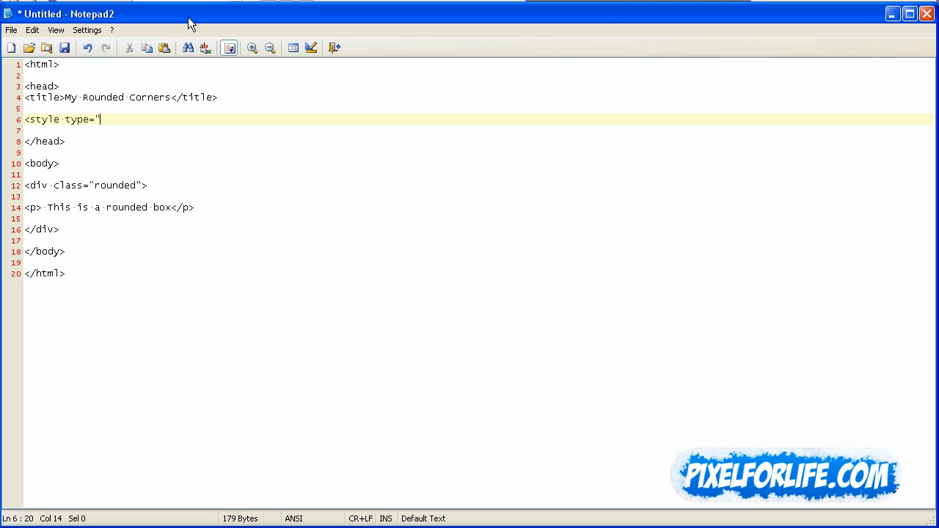
type("text/cs")
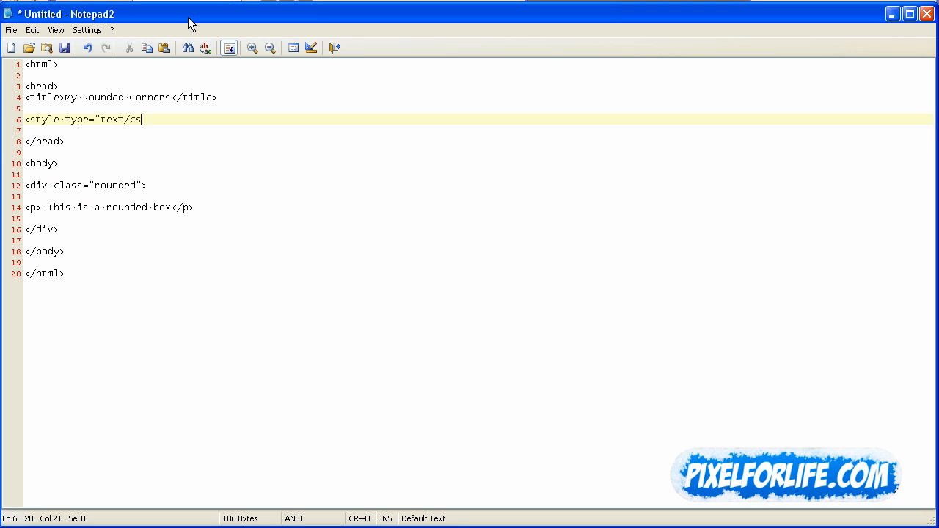
type("s\"")
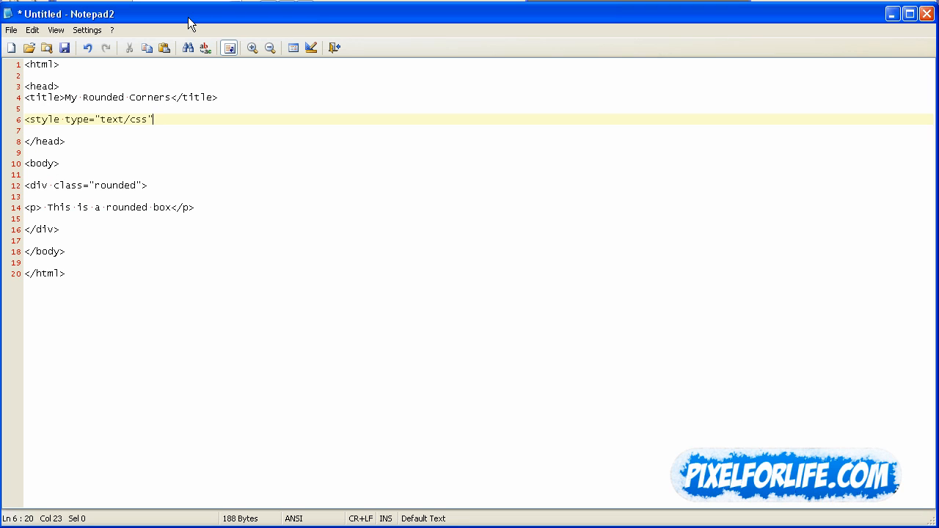
type(">")
type("</s")
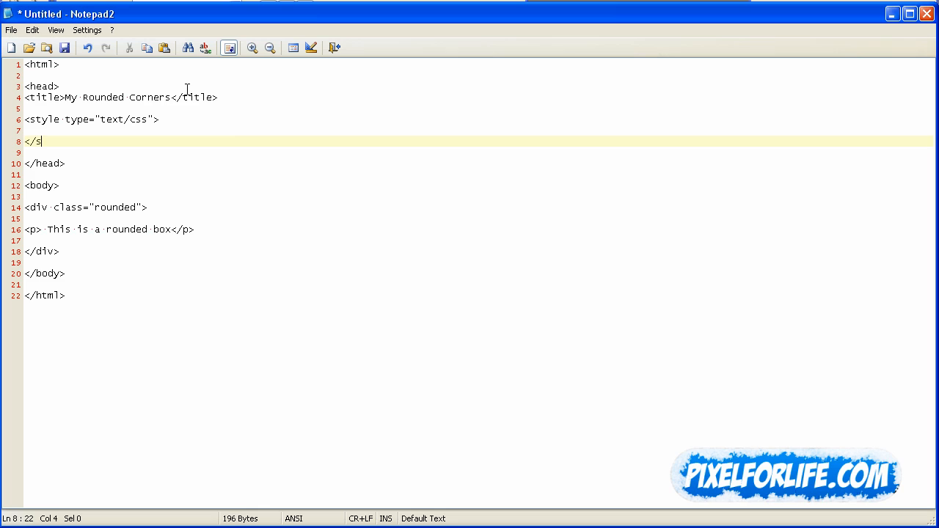
type("tyle>")
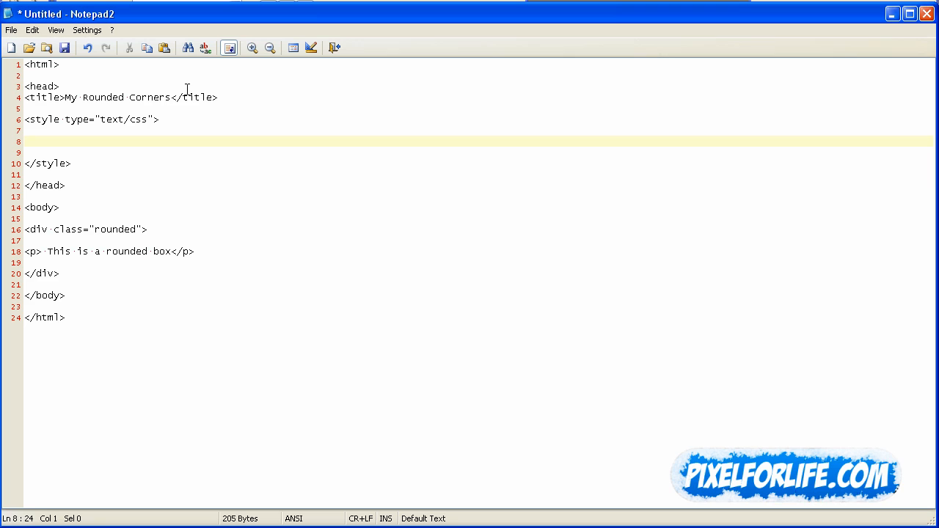
Step: Start the .rounded rule with background-color #81c620
type(".rounded")
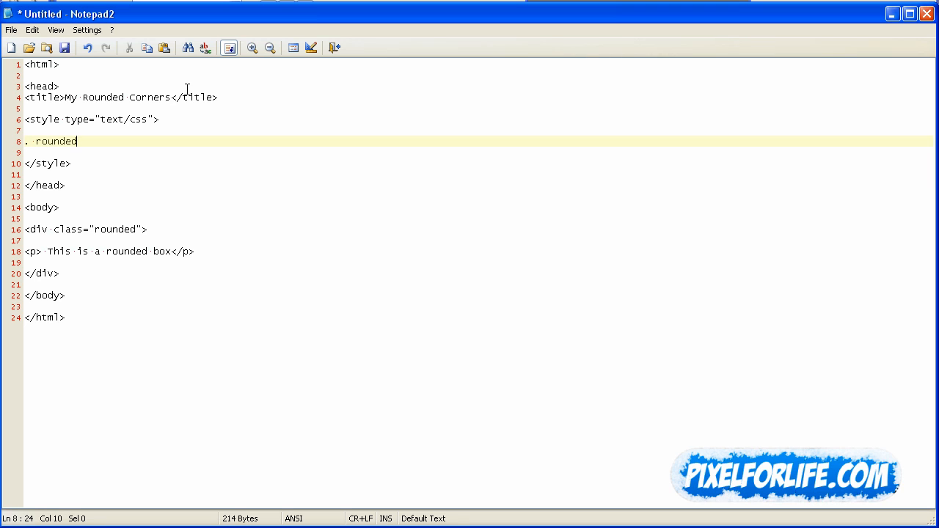
key("BackSpace")
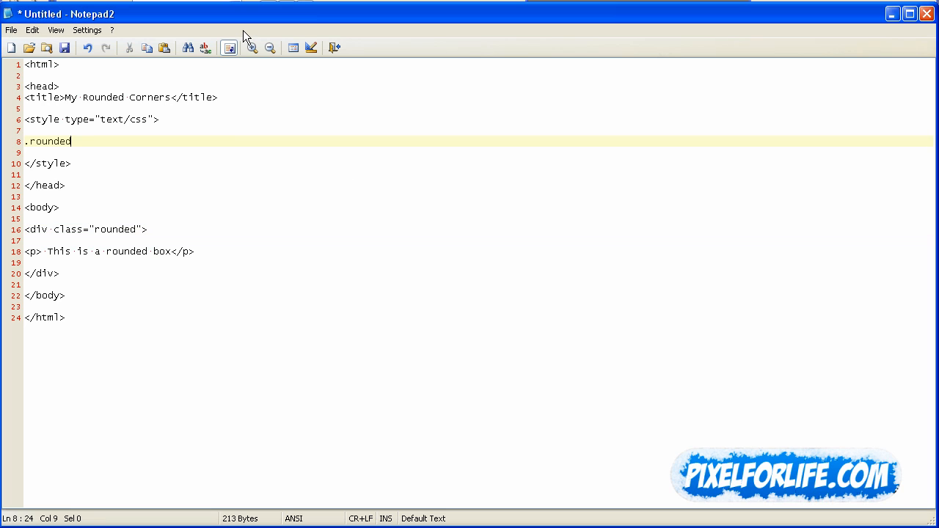
type("{")
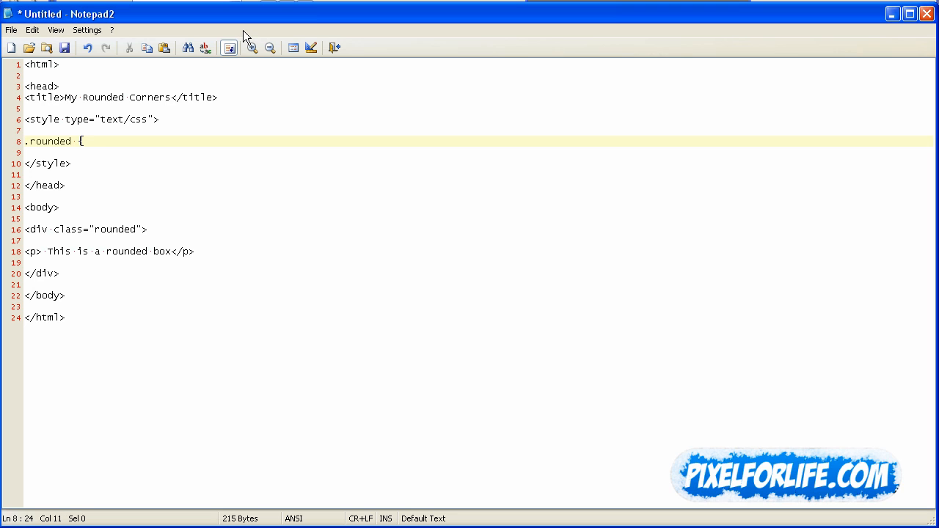
key("Enter")
type("}")
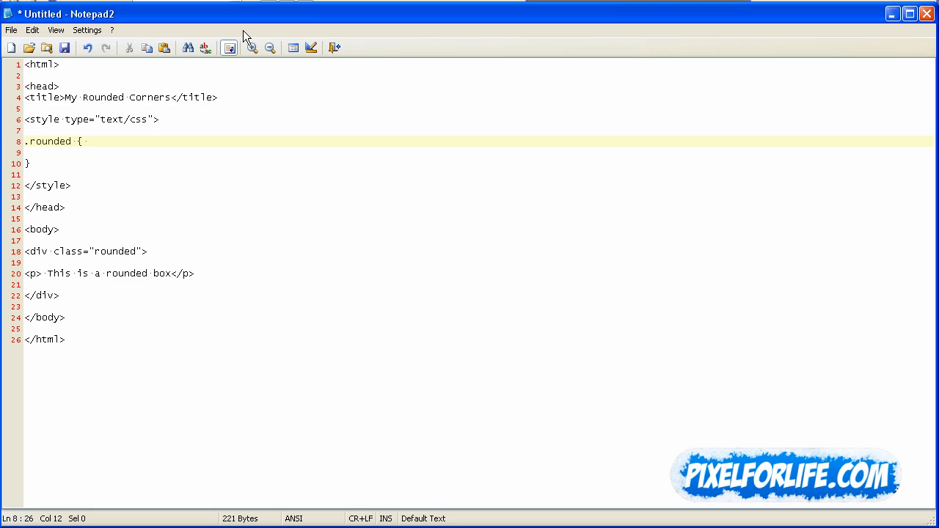
type("backr")
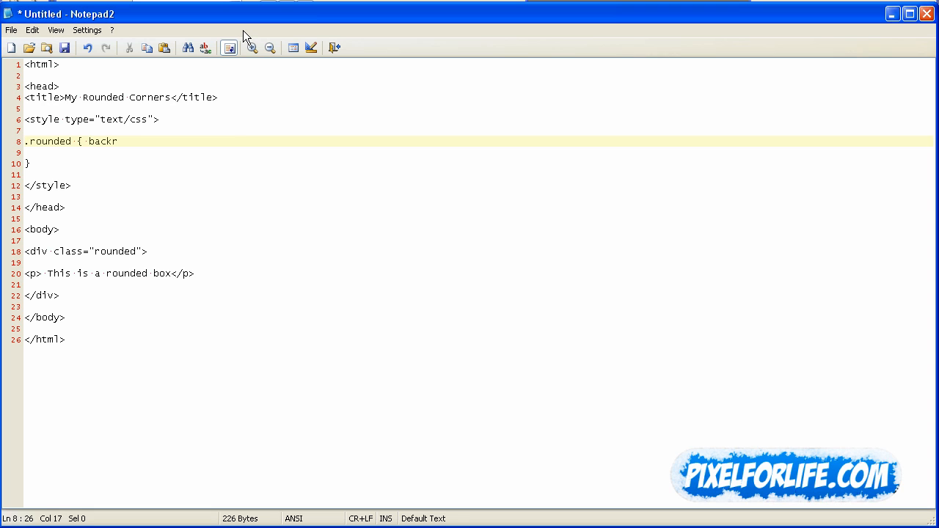
type("d-c")
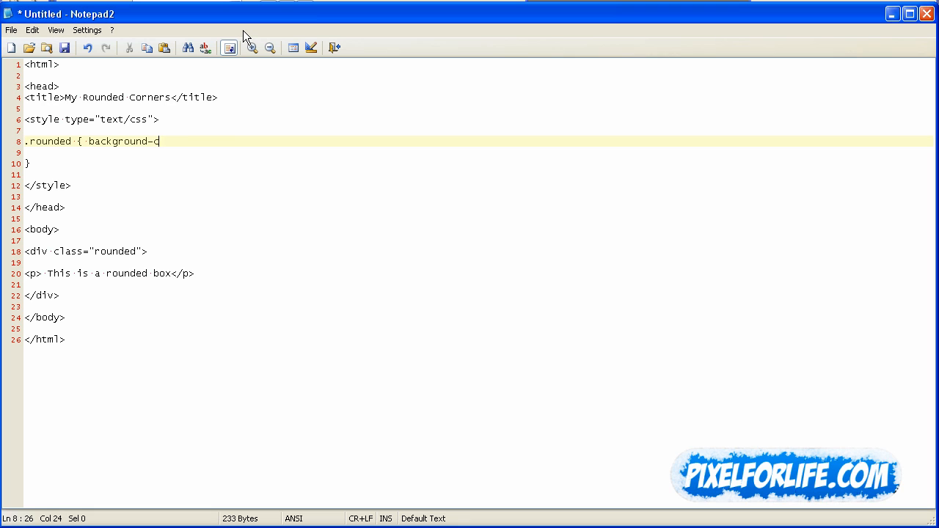
type("olor:")
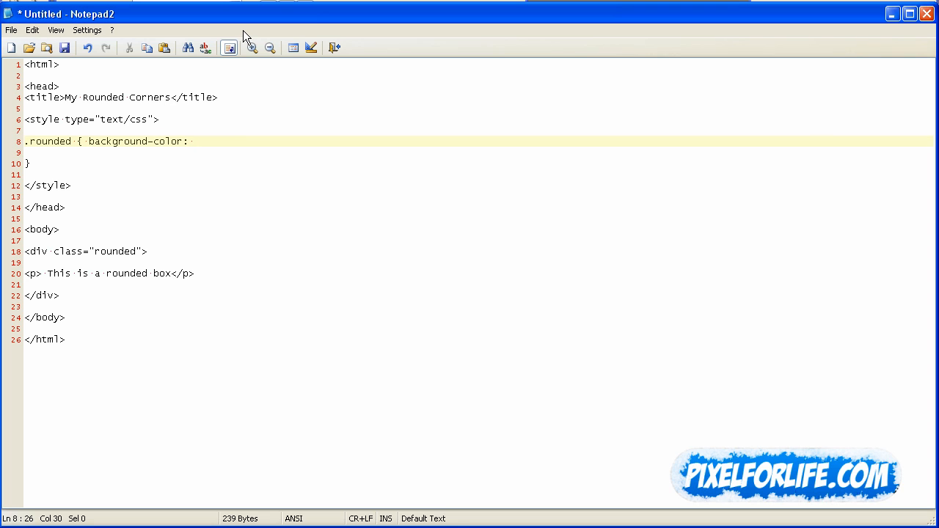
left_click(192, 141)
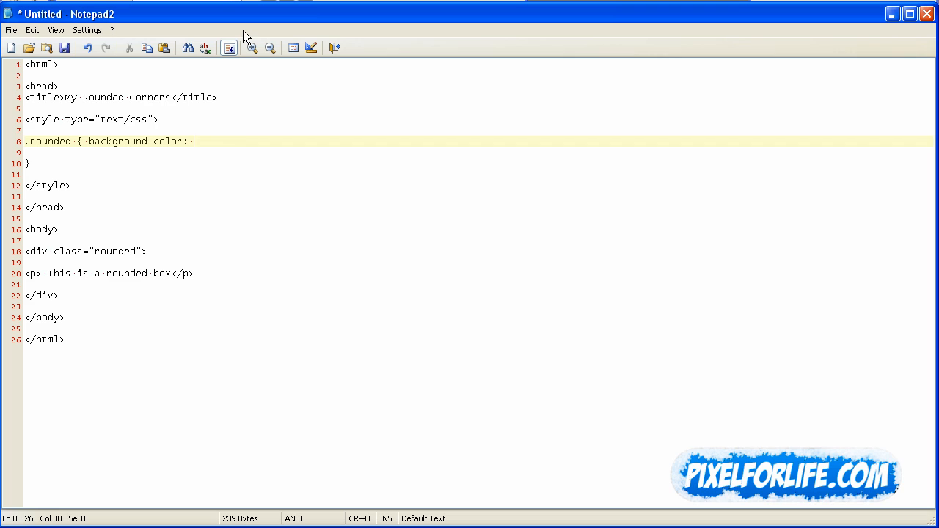
type("#81c620;")
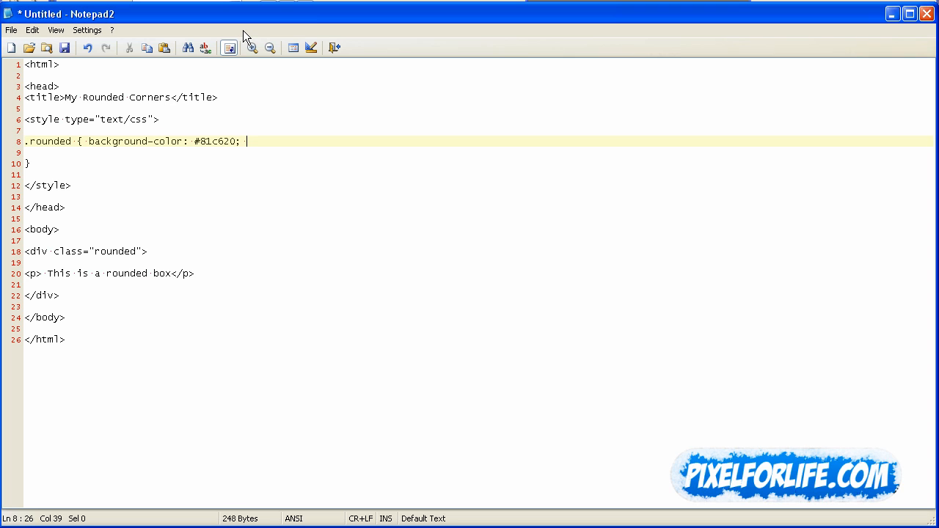
Step: Add width: 350px and height: 350px to the .rounded rule
type("width")
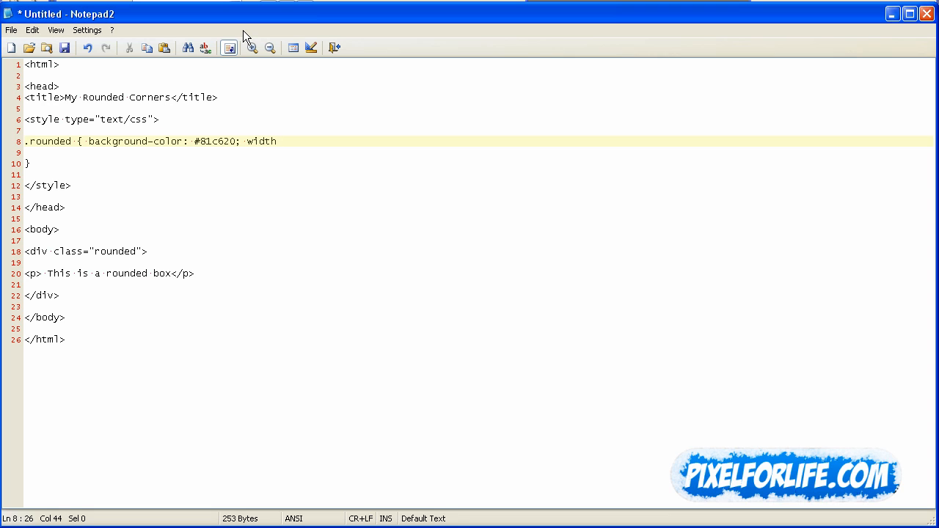
type(": 35")
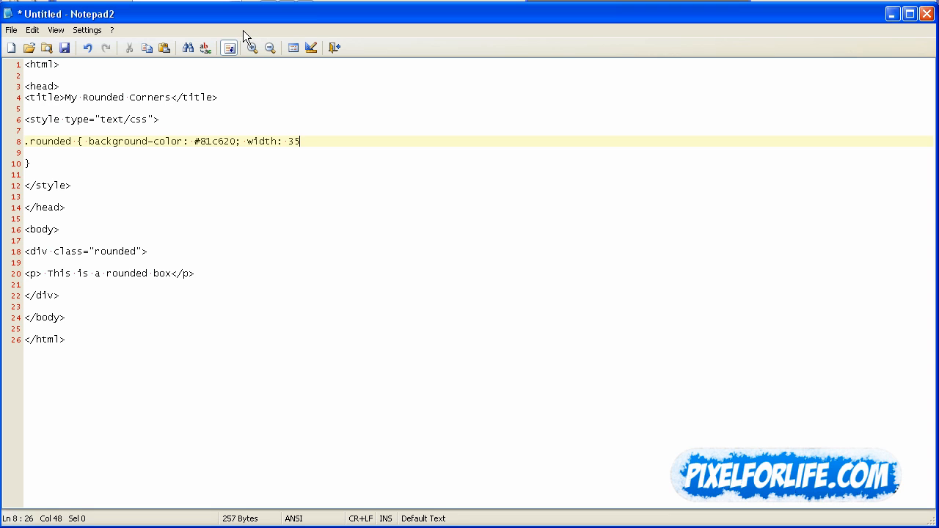
type("0px")
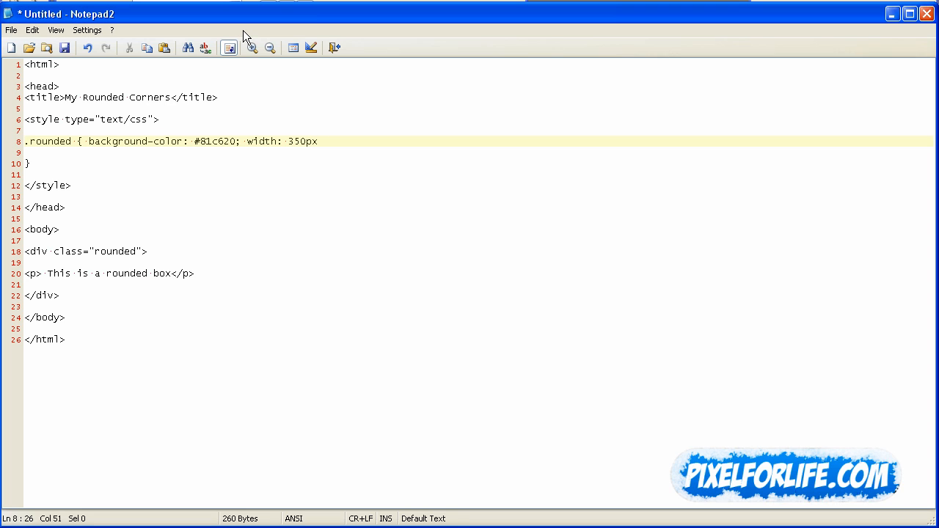
type("; height:")
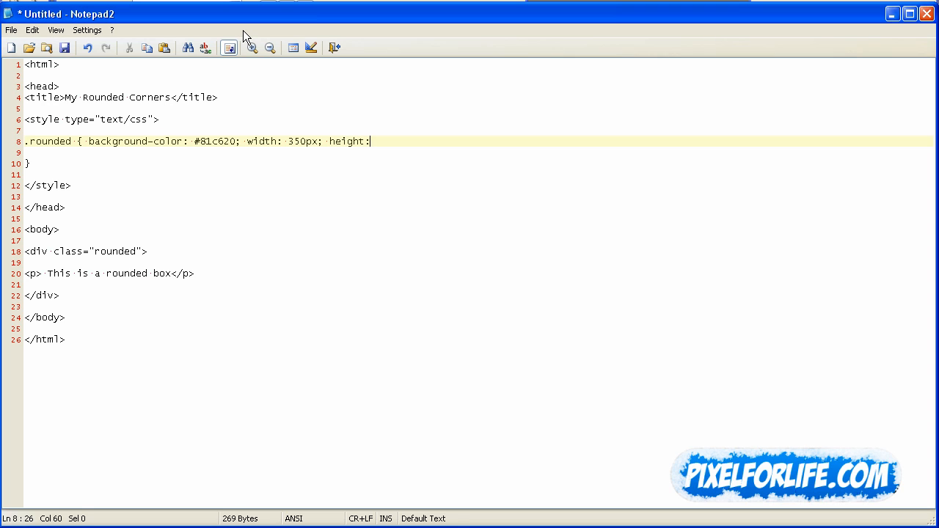
type("350")
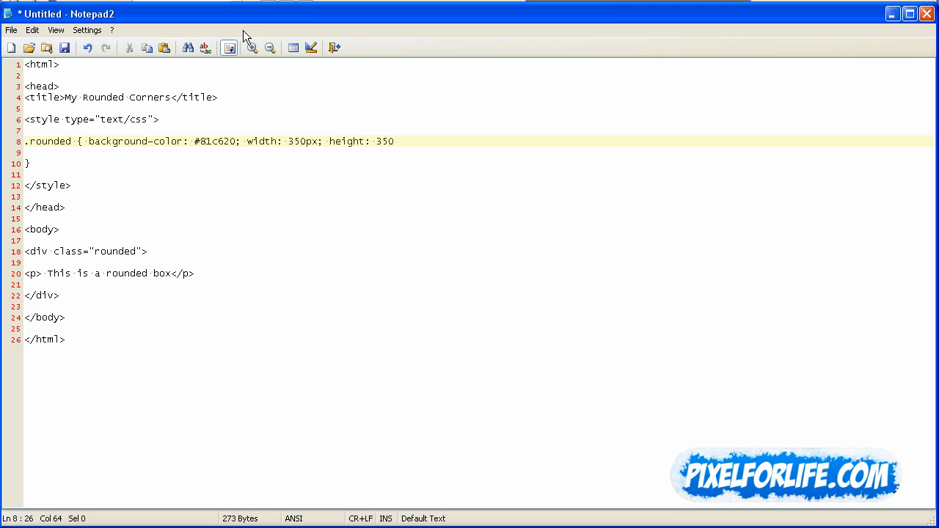
type("px;")
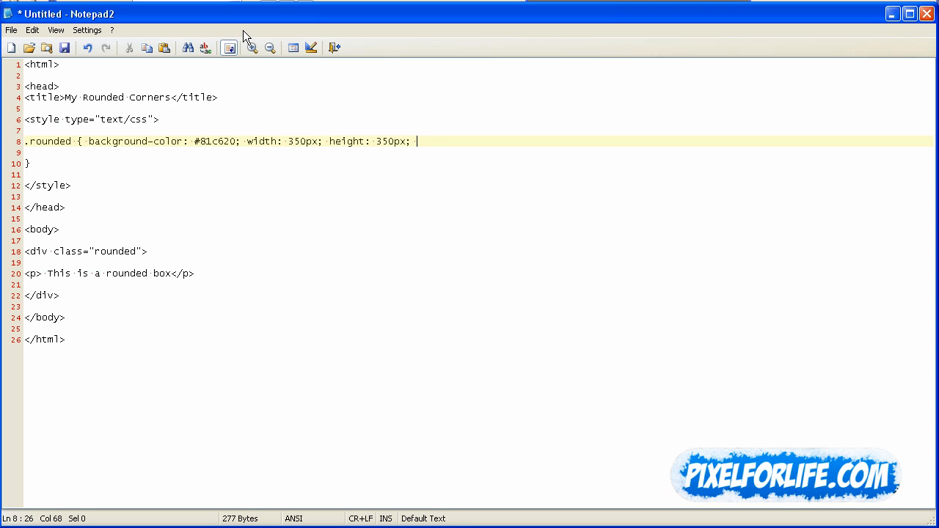
Step: Append padding-top: 5px, padding-bottom: 5px and border-radius: 15px to the rule
type("padding")
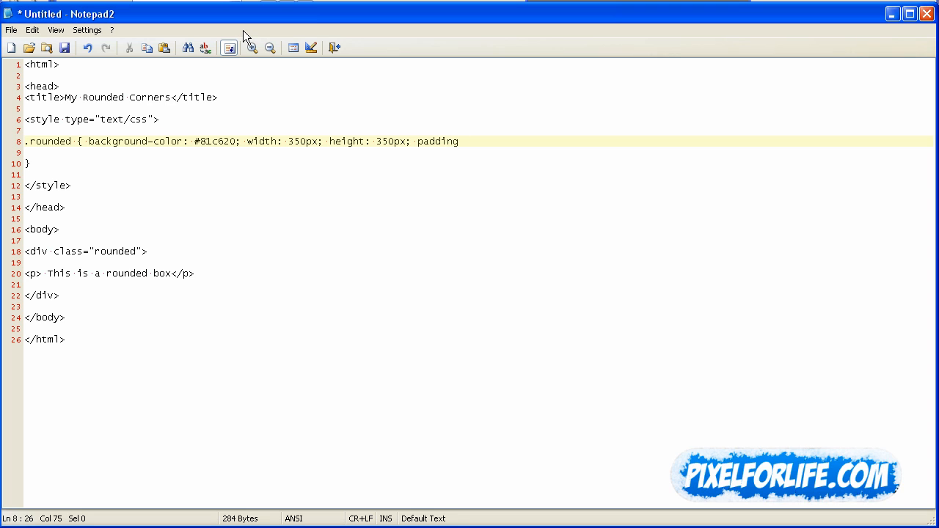
type("-top:")
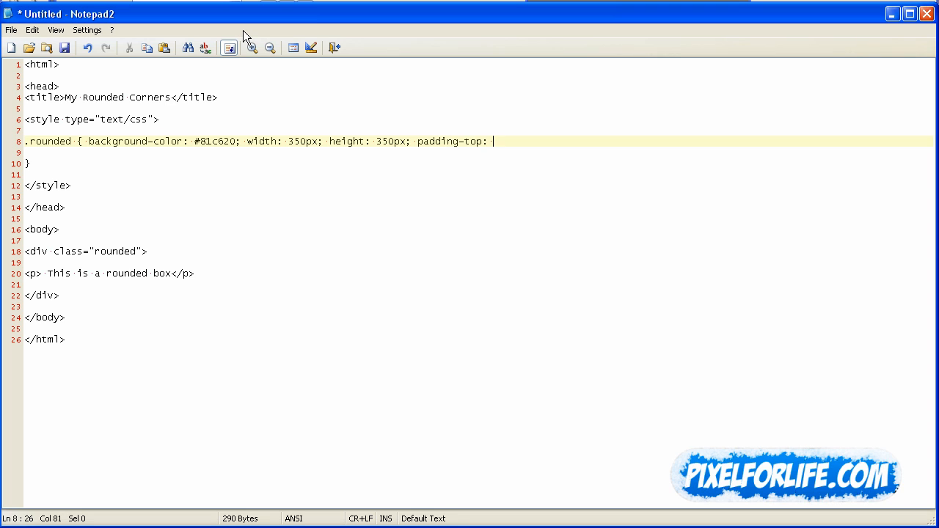
type("5px;")
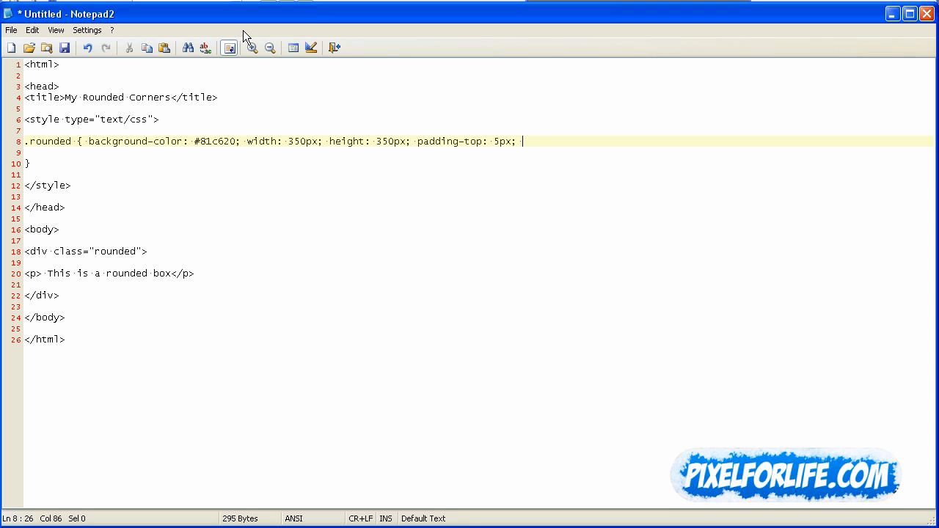
type("padding-bottom: 5px")
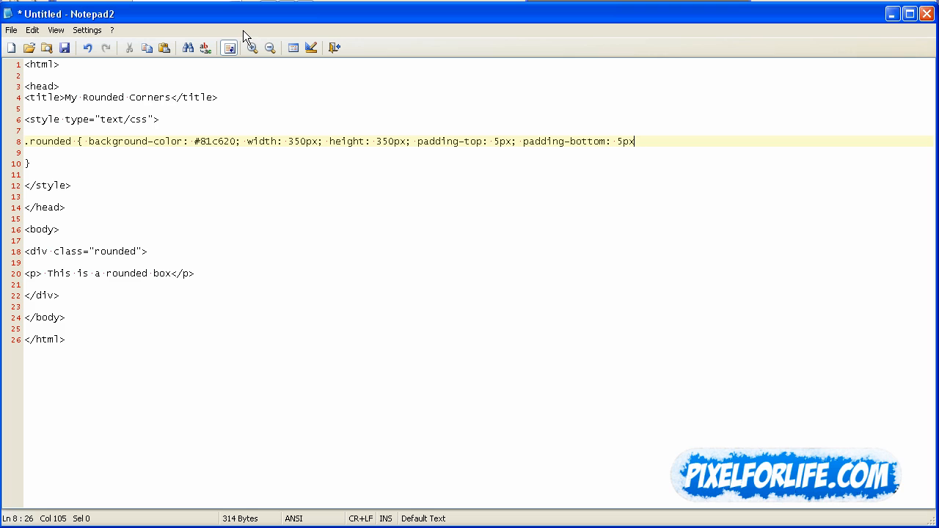
type(";")
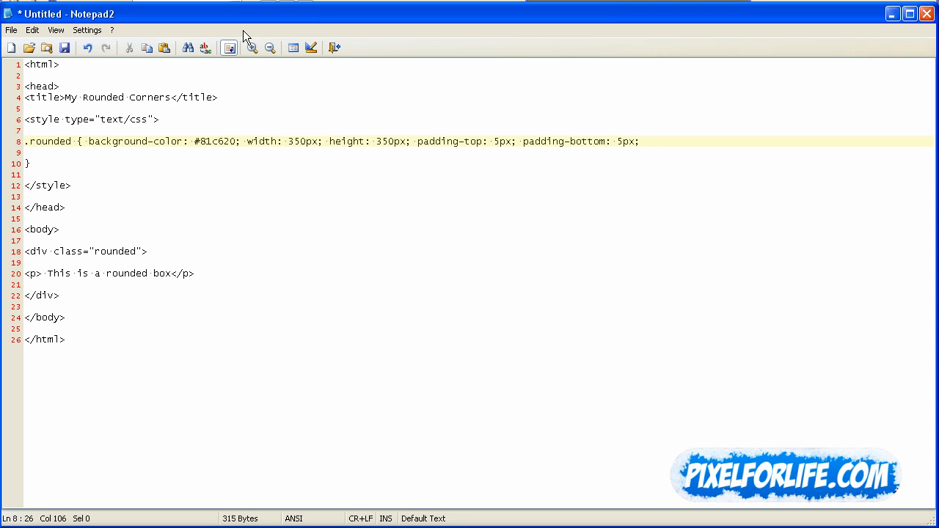
type("border")
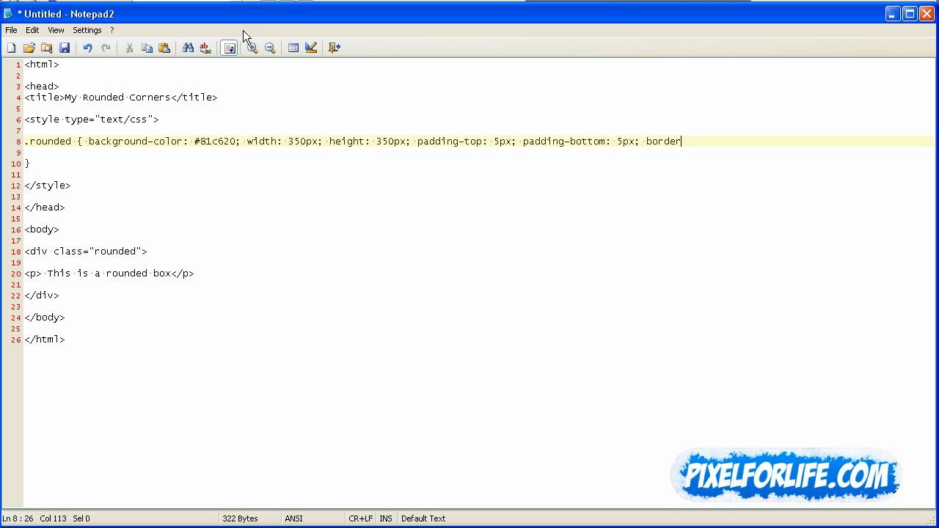
type("-radius")
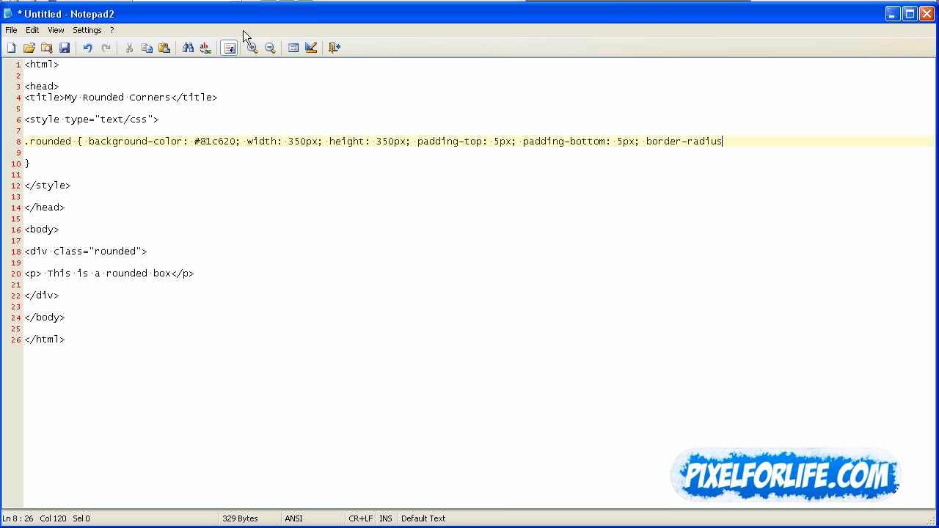
type(": 15")
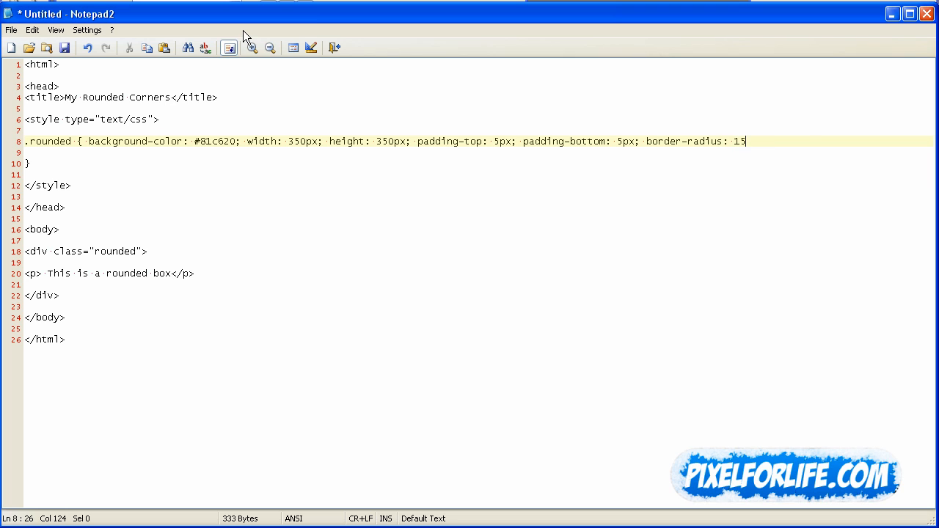
type("px;")
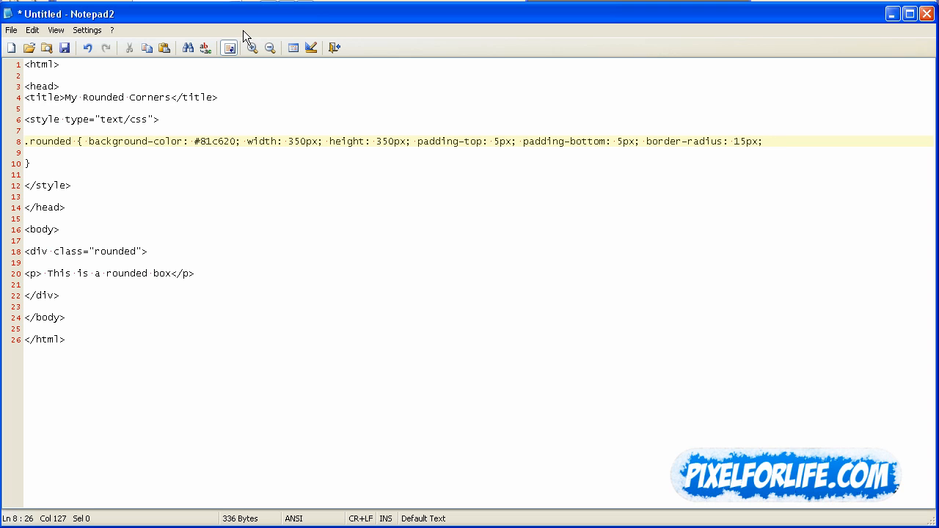
Step: Add -moz-border-radius: 15px and pull the closing brace onto the rule line
left_click(763, 141)
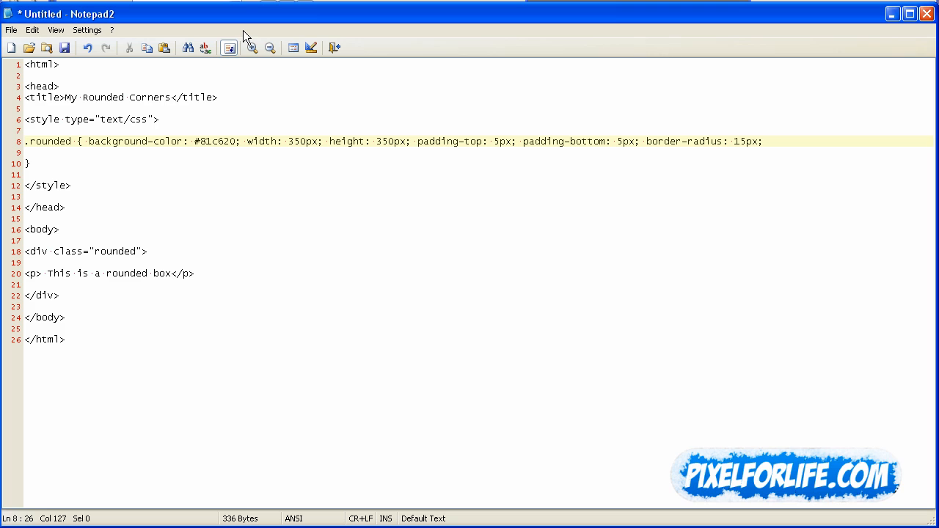
left_click(763, 141)
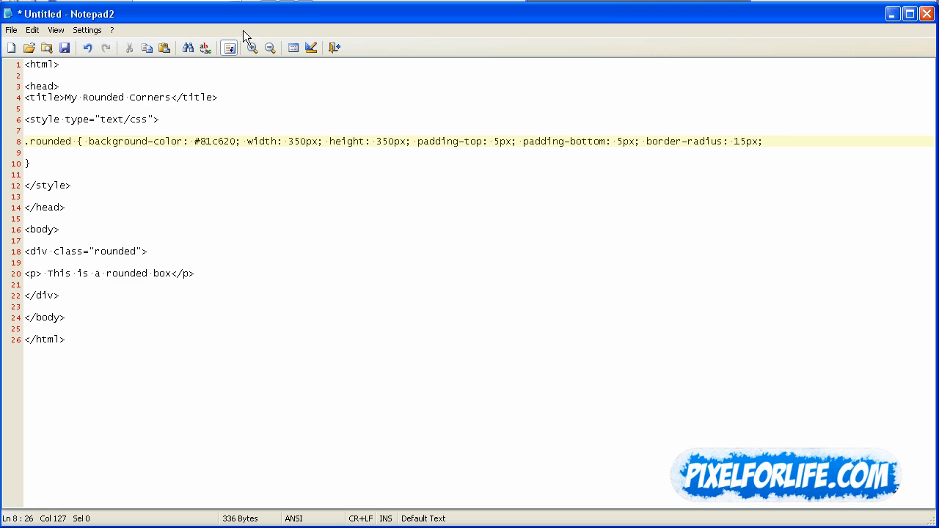
type("-moz-border-radius: 15px;")
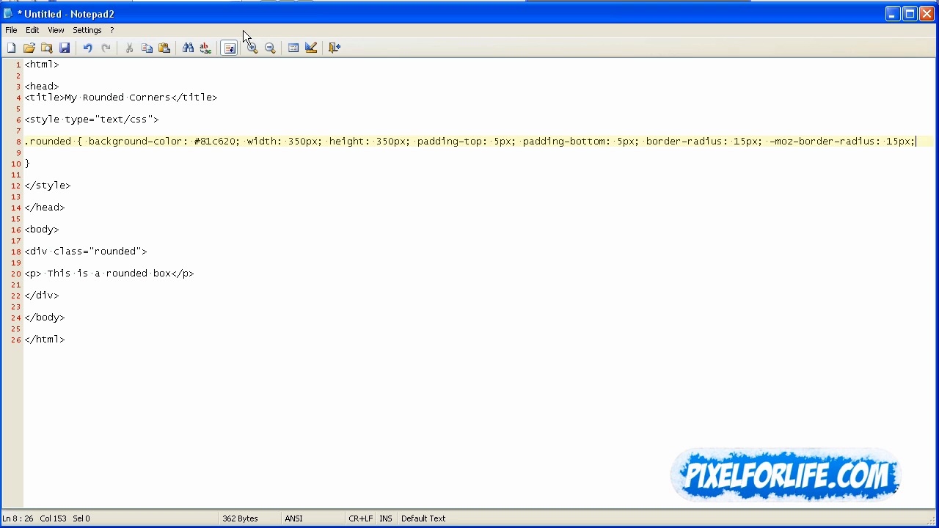
mouse_move(796, 146)
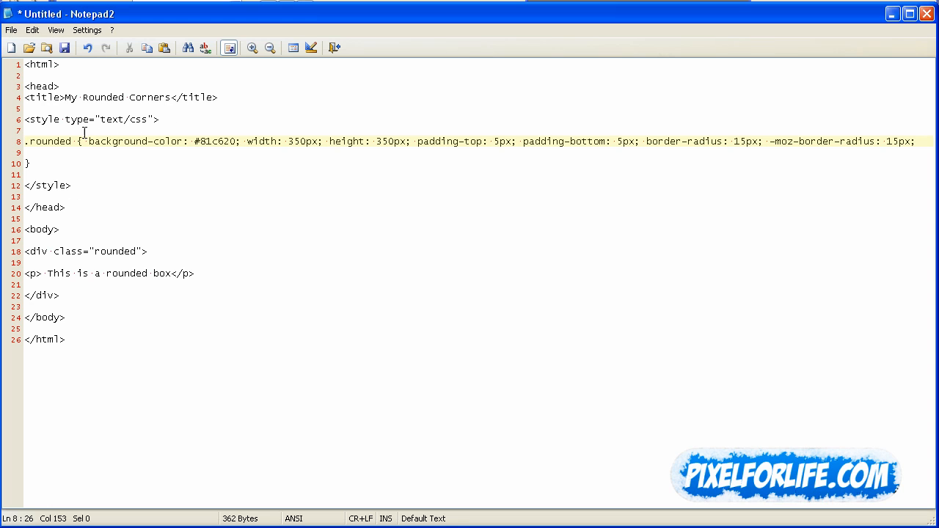
left_click(28, 163)
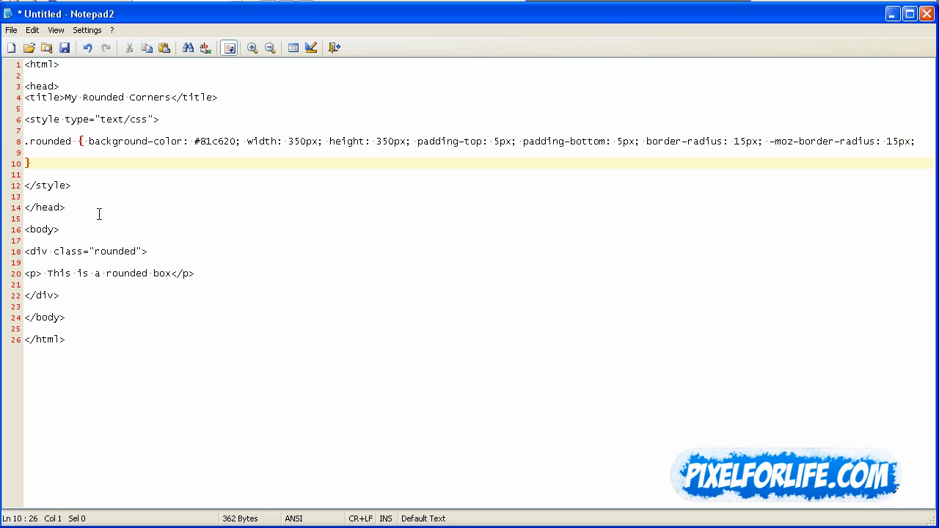
key("Delete")
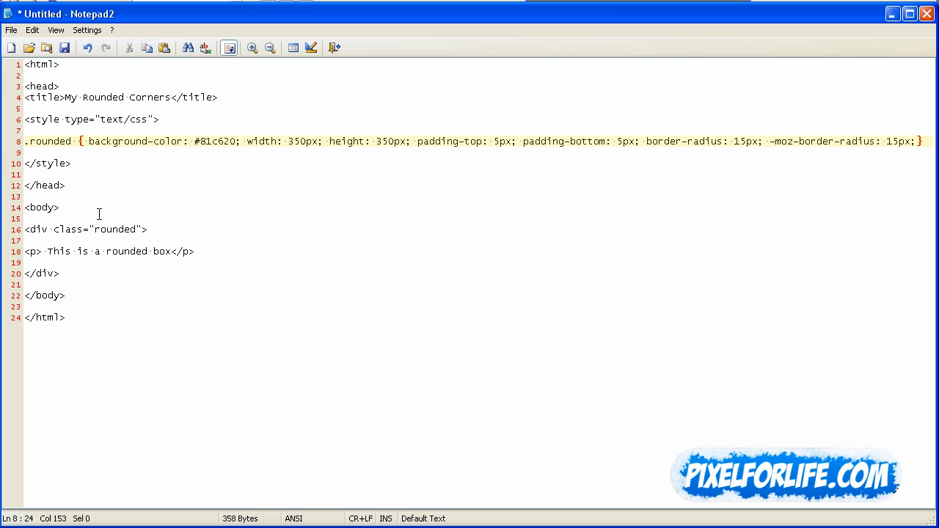
mouse_move(504, 41)
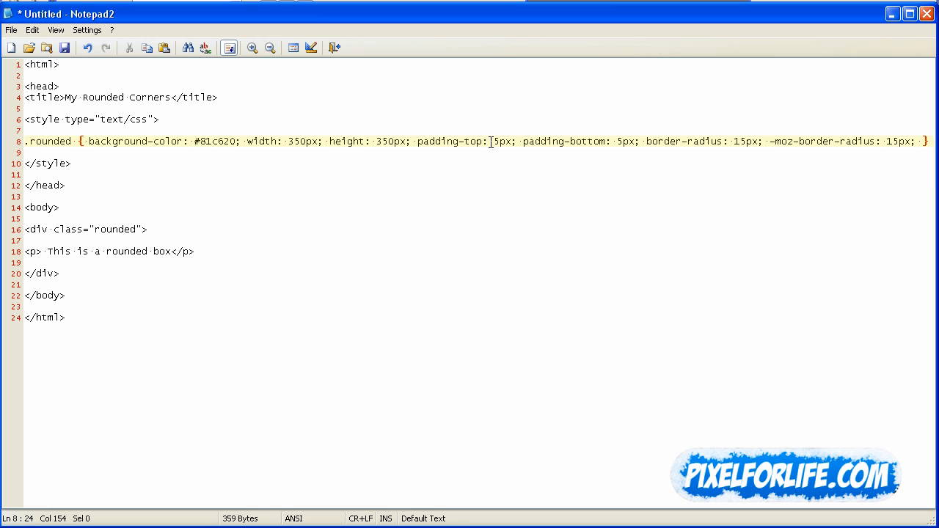
left_click(71, 163)
type("border.html")
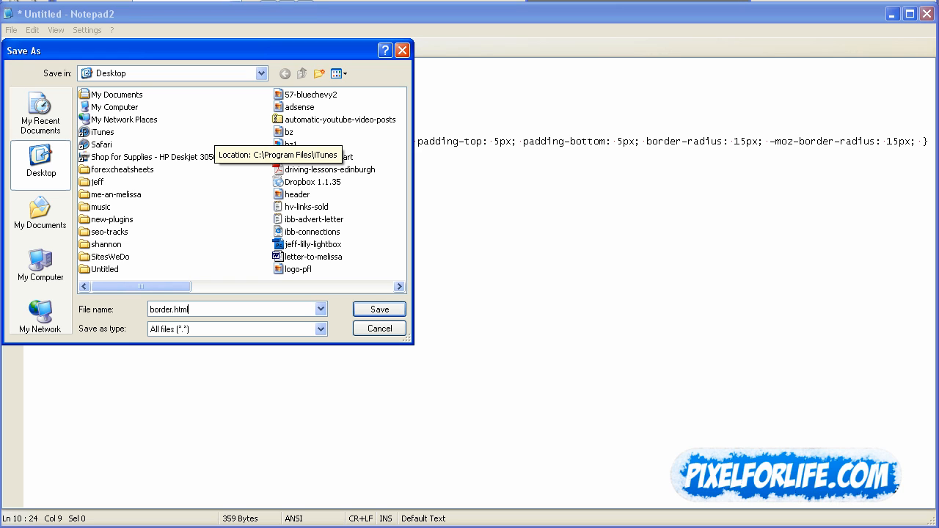
Step: Save the page to the Desktop as border.html
left_click(378, 309)
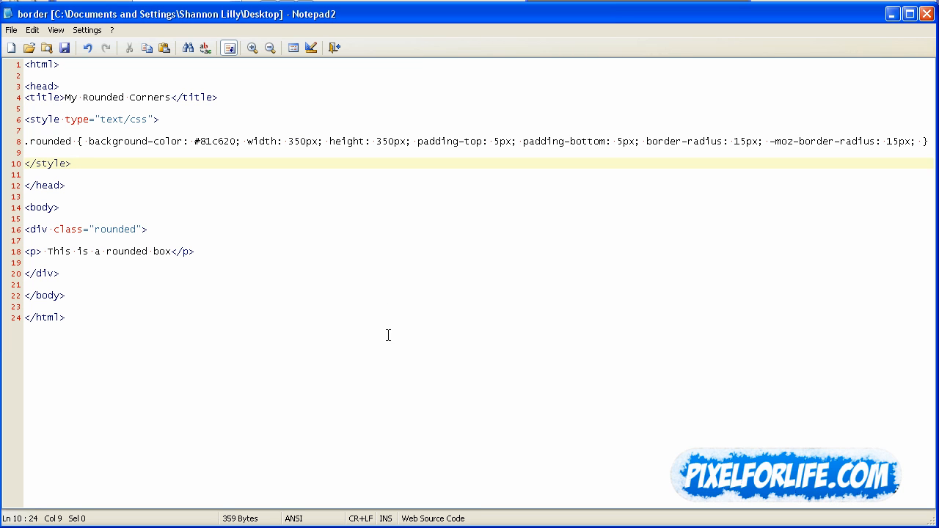
left_click(71, 163)
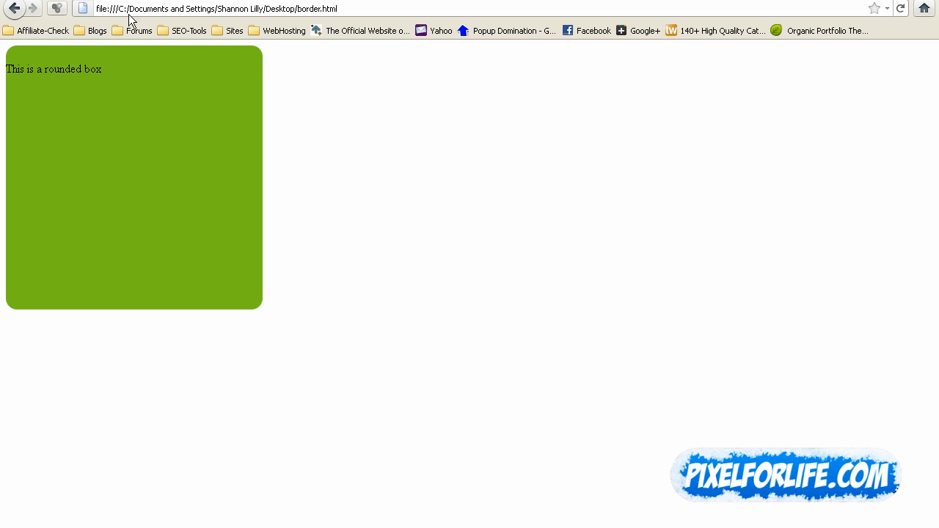
mouse_move(83, 159)
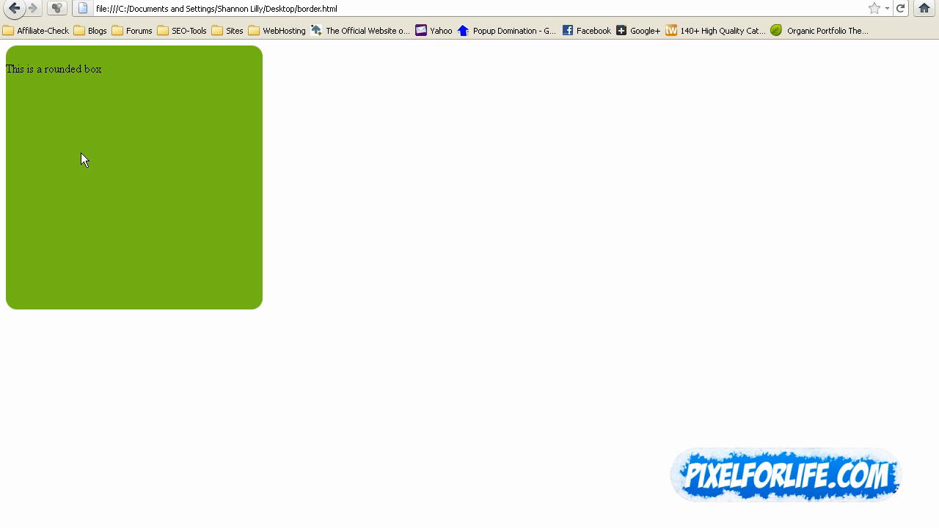
mouse_move(118, 145)
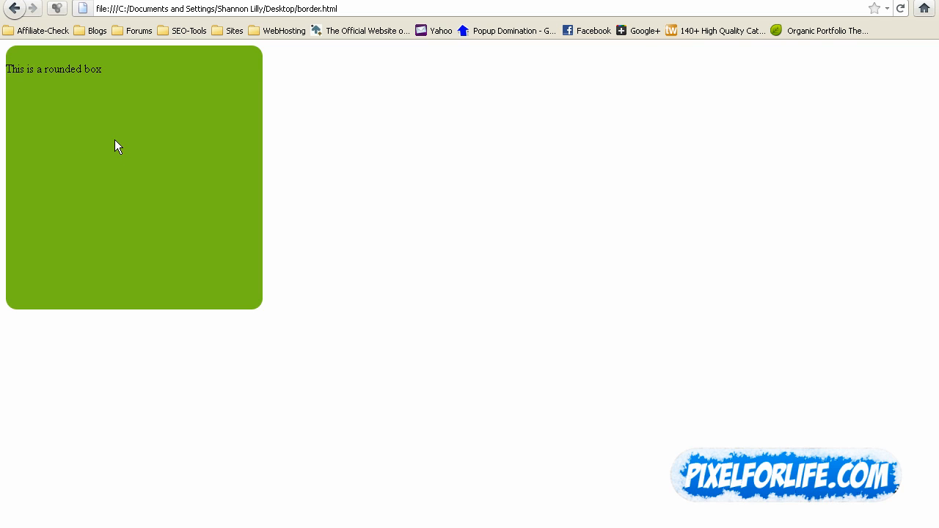
mouse_move(115, 149)
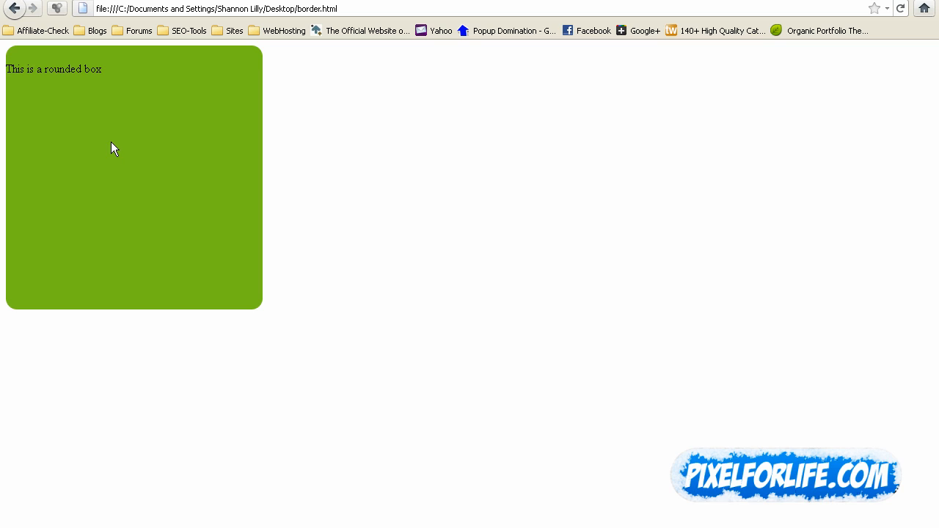